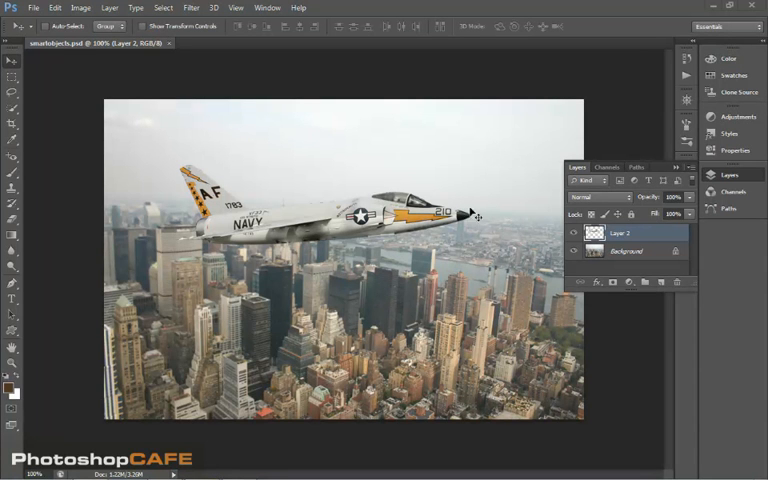
mouse_move(410, 256)
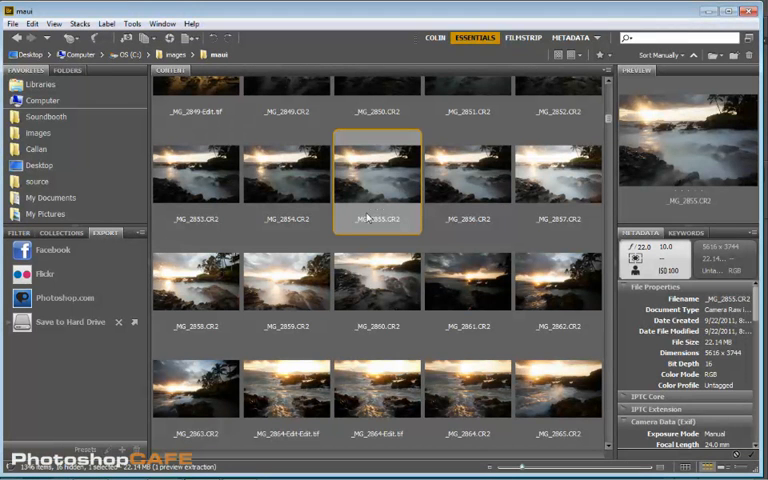
mouse_move(372, 172)
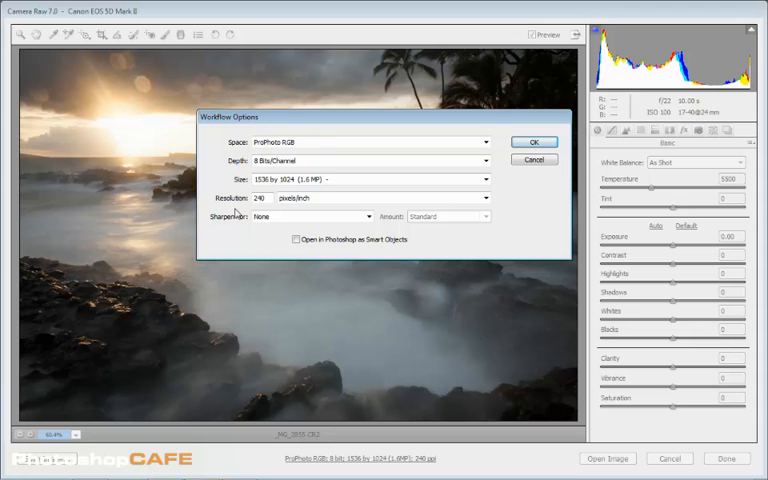
- Enable 'Open in Photoshop as Smart Objects' in Workflow Options and open the seascape as a smart object
left_click(296, 240)
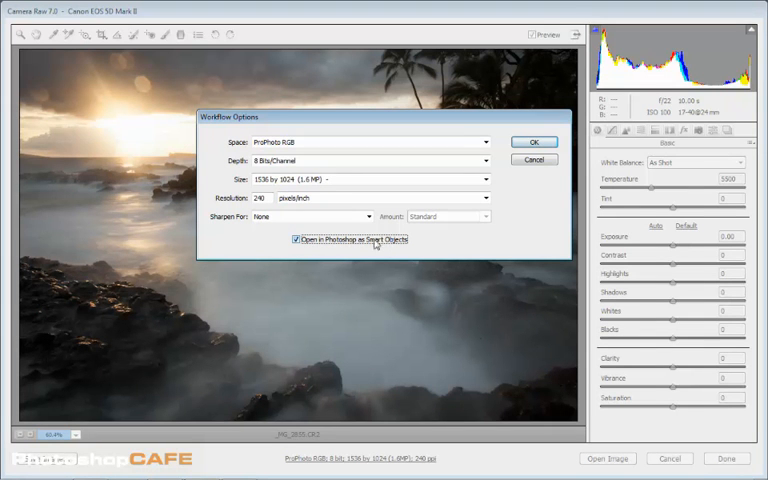
mouse_move(412, 188)
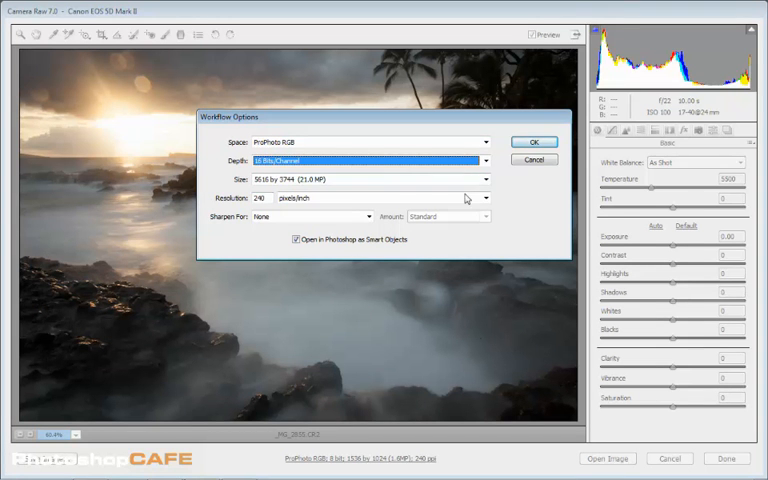
left_click(534, 140)
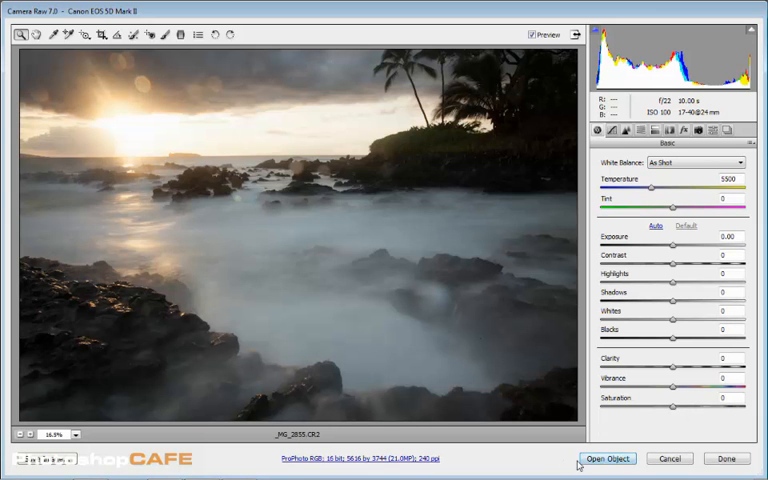
mouse_move(608, 460)
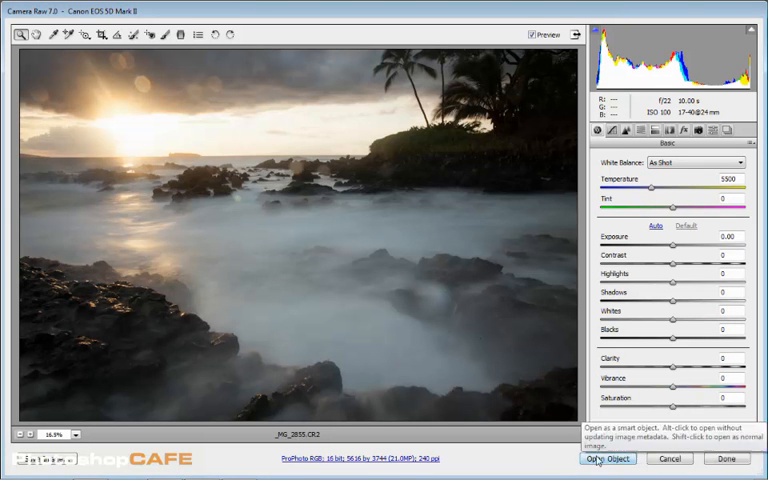
left_click(596, 460)
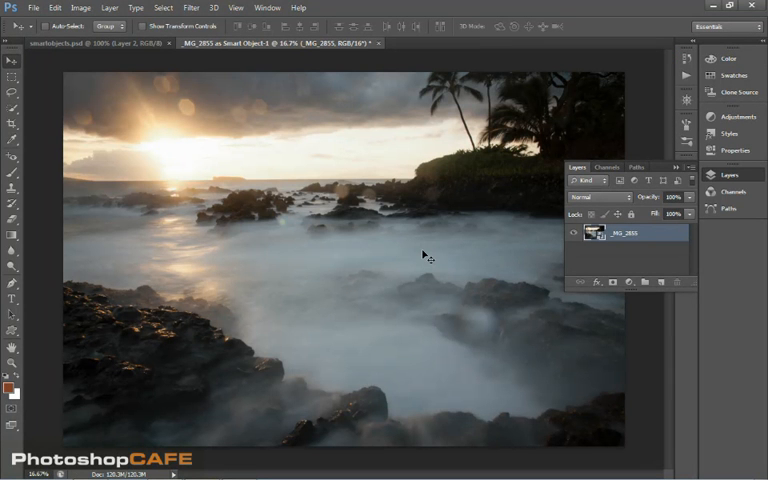
mouse_move(196, 144)
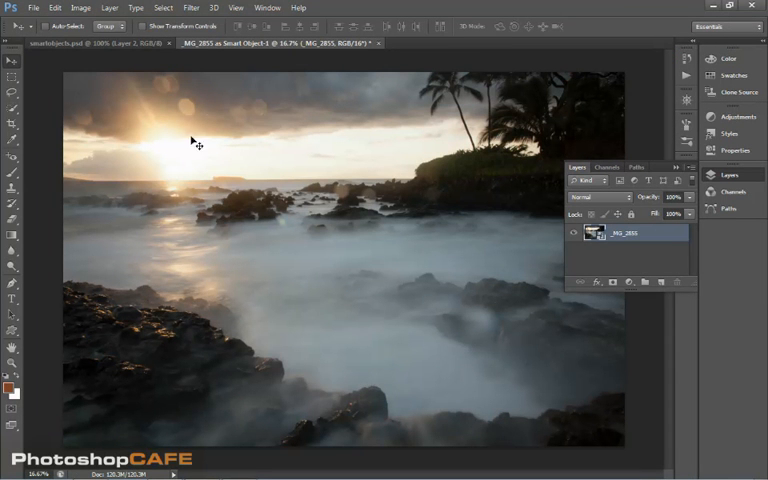
mouse_move(608, 250)
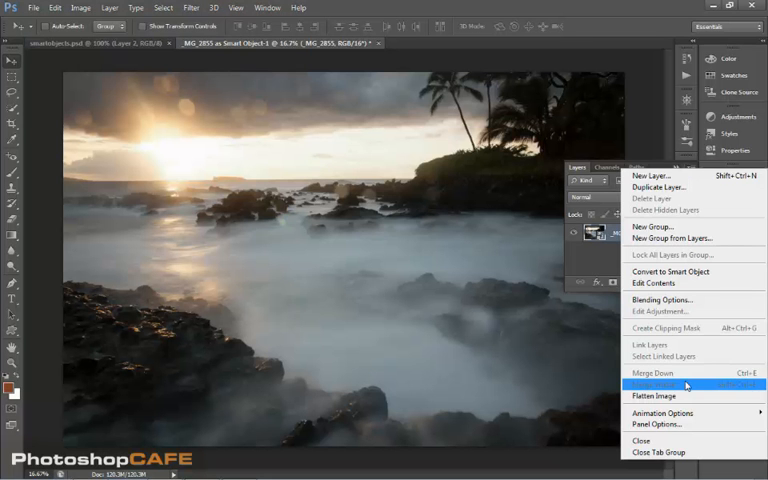
- Set the Layers panel to show the largest thumbnail size via Panel Options
left_click(658, 424)
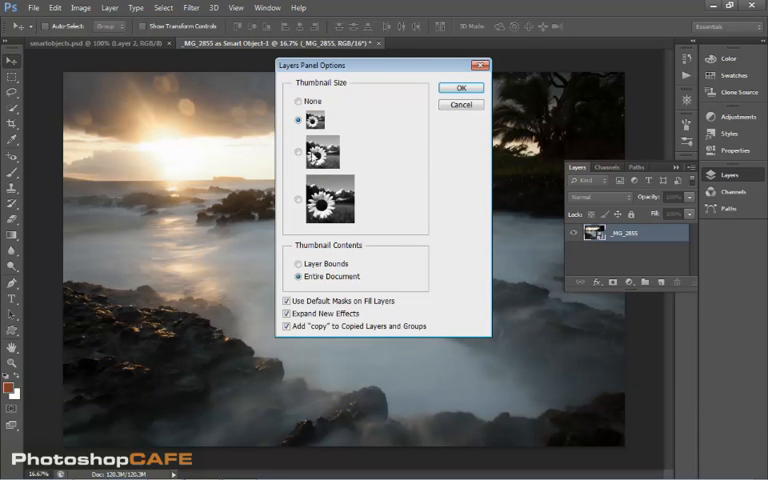
left_click(460, 88)
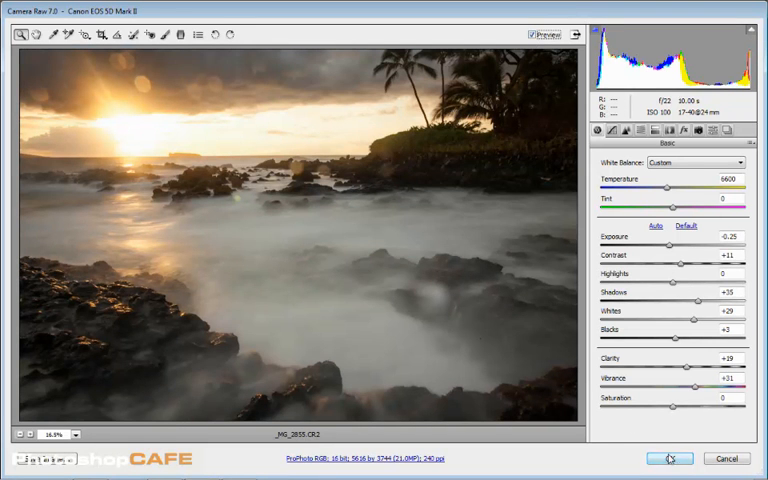
- Apply the warmer, punchier Camera Raw tone adjustments to the seascape smart object
left_click(670, 458)
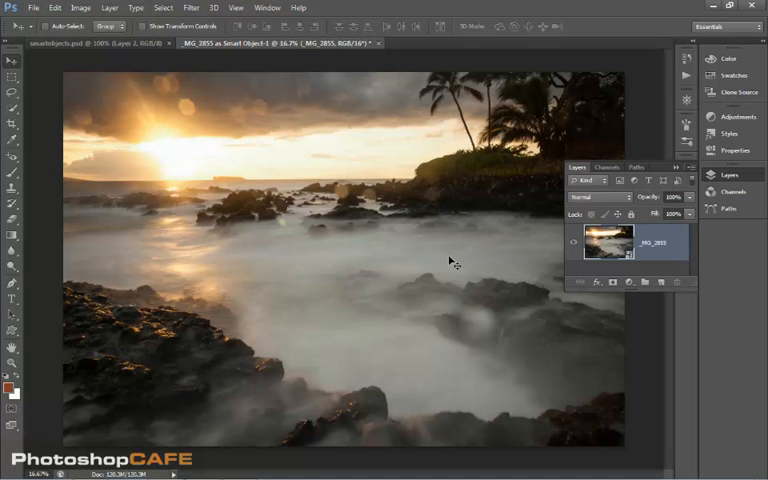
mouse_move(348, 236)
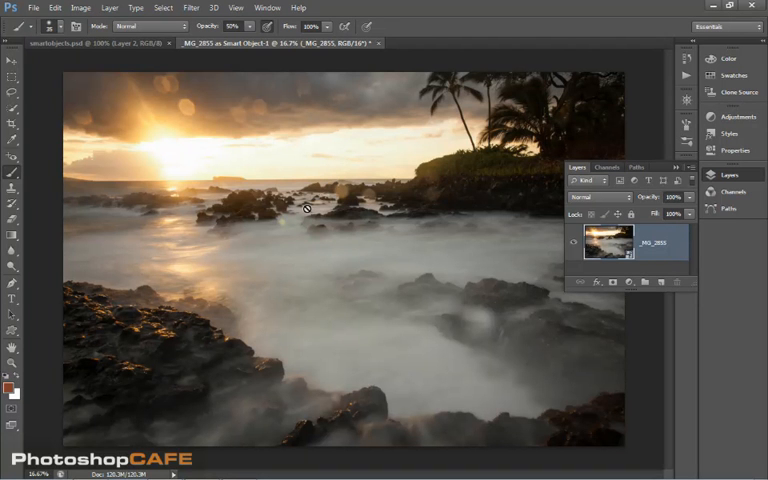
mouse_move(178, 214)
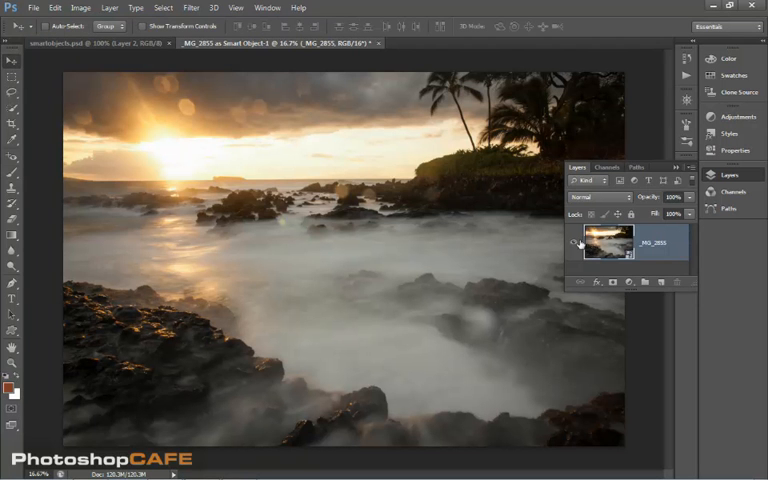
mouse_move(488, 268)
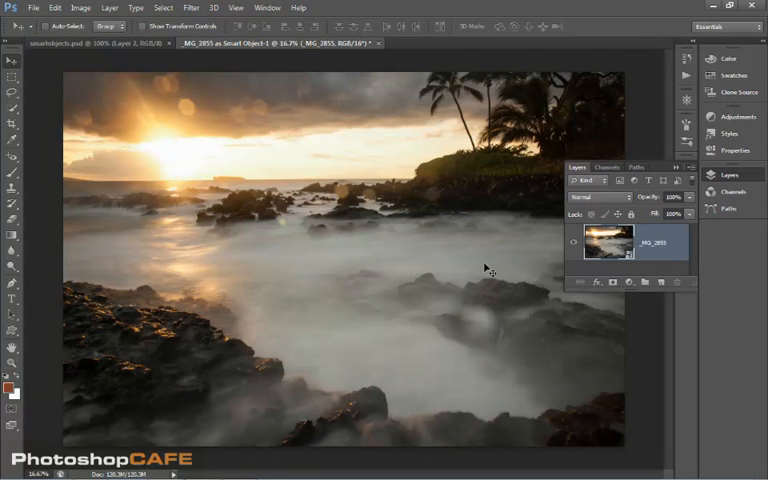
- Bring up the layer effects list for the seascape smart object layer
left_click(600, 280)
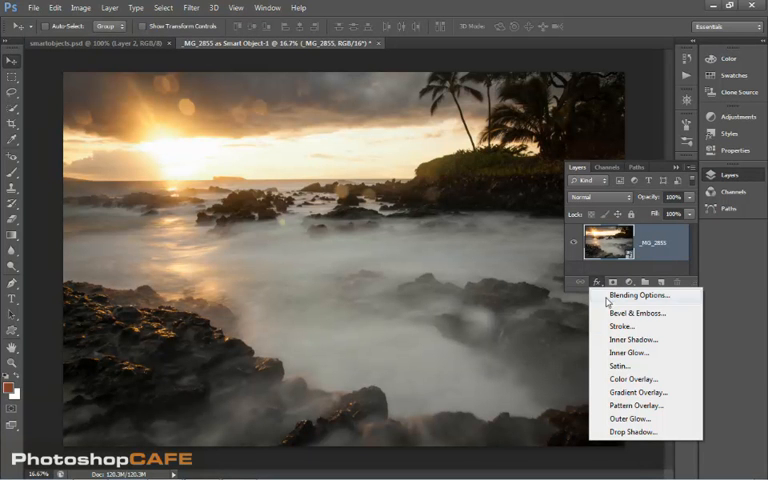
mouse_move(628, 392)
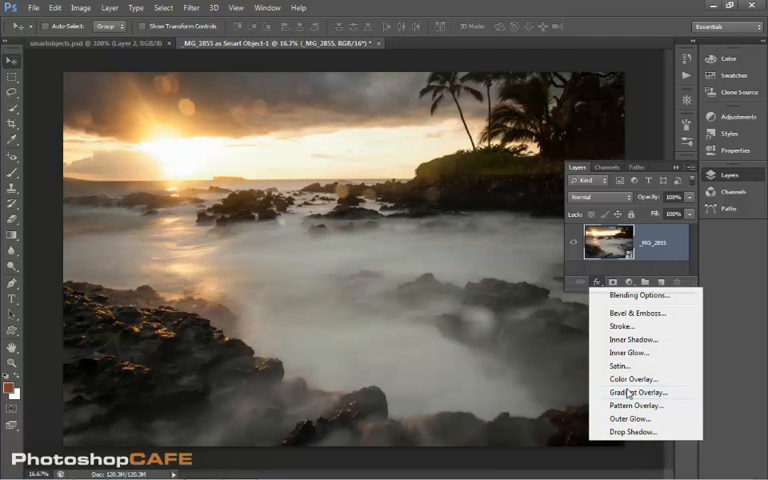
- Add a Gradient Overlay with a black colour stop and adjust its blending settings
left_click(632, 392)
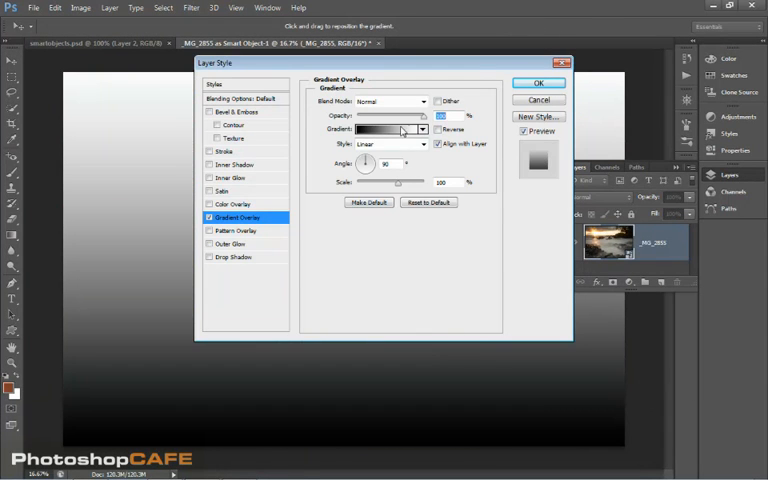
left_click(424, 128)
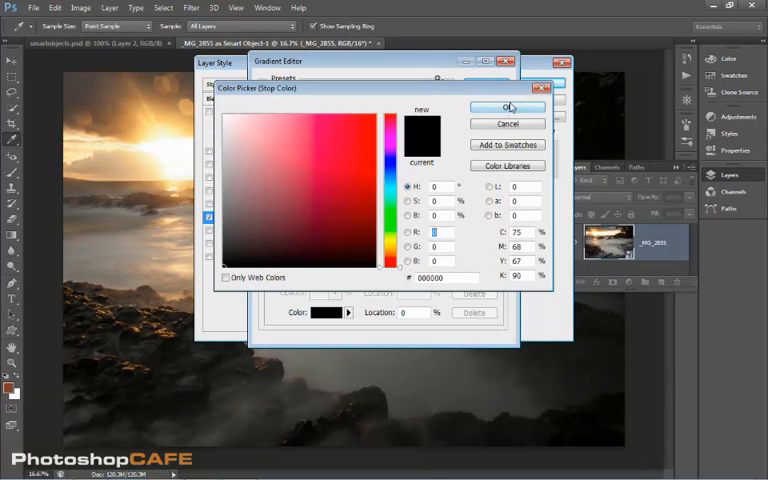
left_click(508, 108)
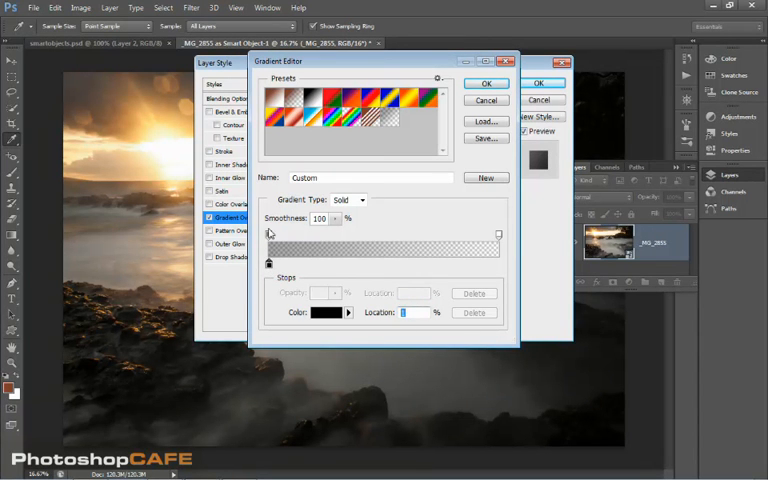
left_click(268, 232)
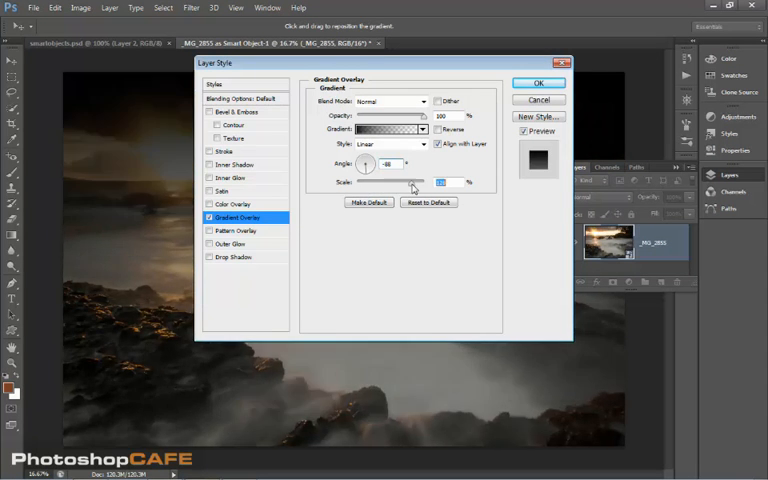
left_click(540, 84)
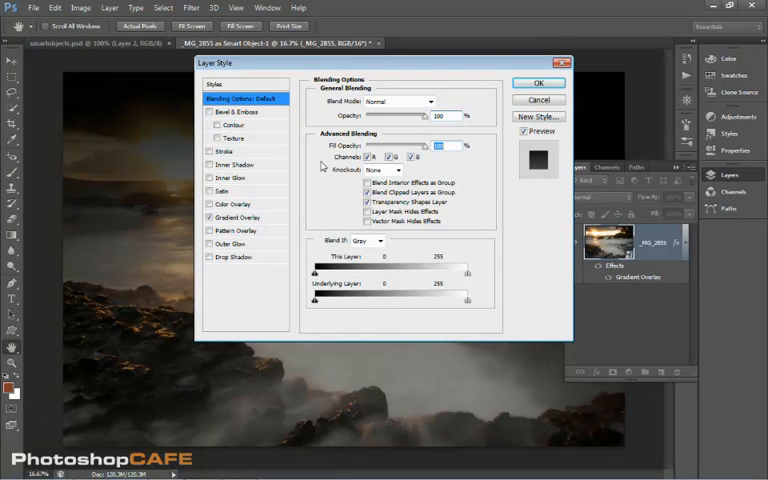
- Commit the gradient overlay layer effect to the seascape smart object
left_click(238, 216)
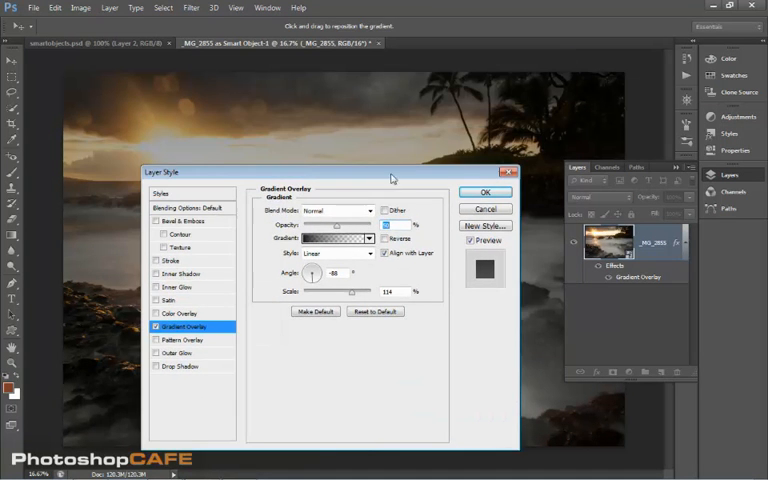
left_click(486, 192)
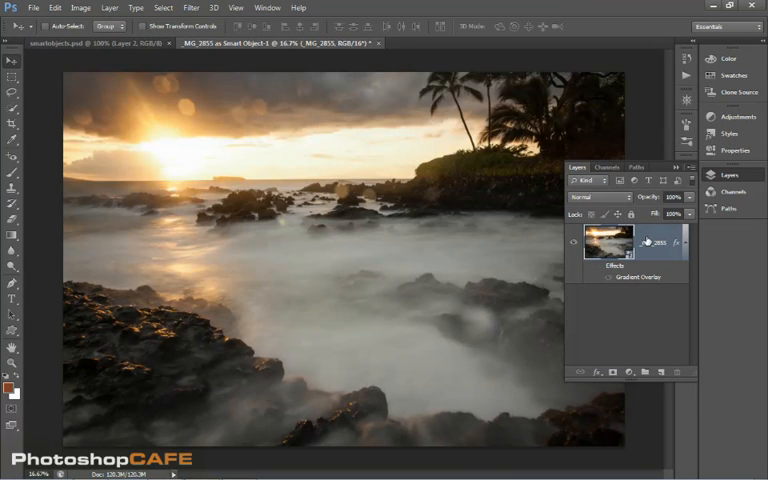
- Apply a Gaussian Blur smart filter to the seascape smart object
left_click(192, 8)
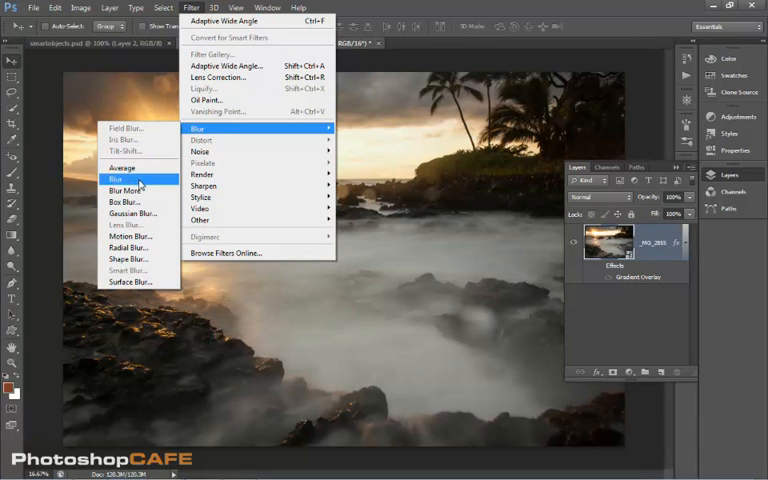
left_click(130, 214)
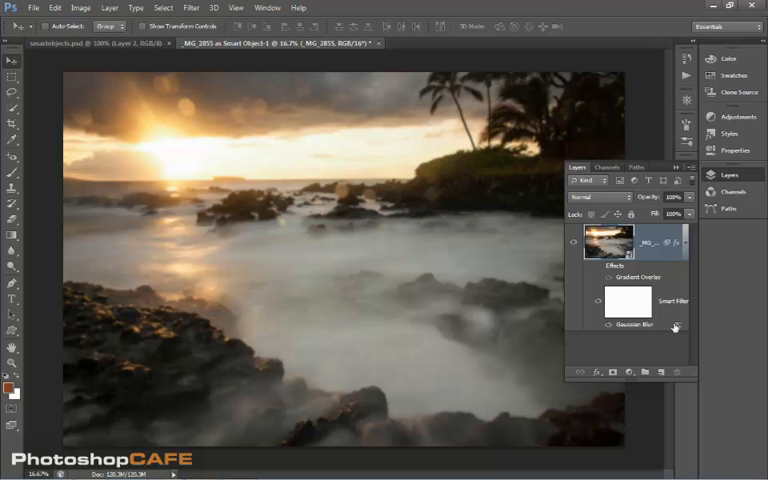
- Set the Gaussian Blur smart filter to Overlay mode at reduced opacity for a soft glow
left_click(676, 326)
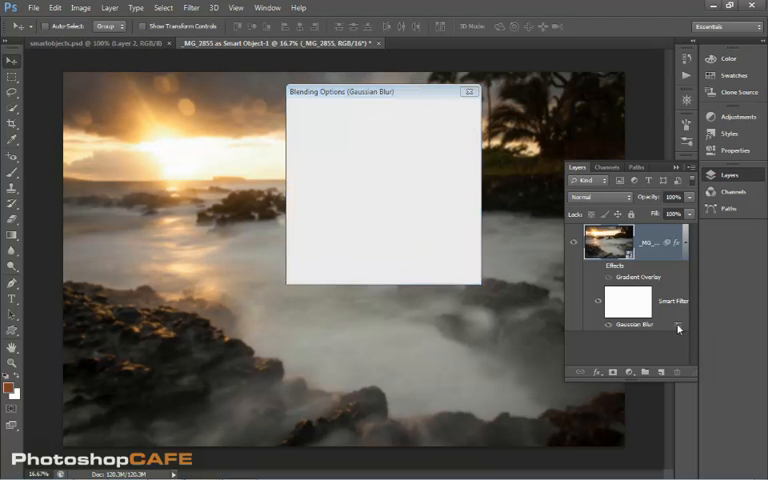
left_click(398, 112)
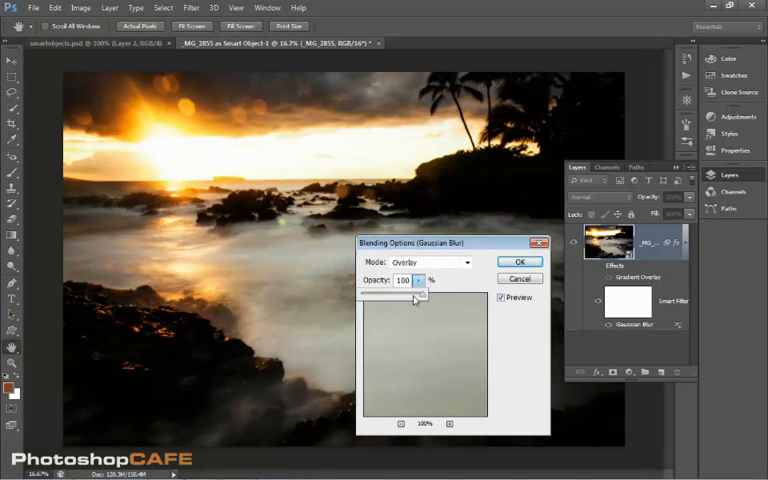
left_click_drag(416, 292, 380, 292)
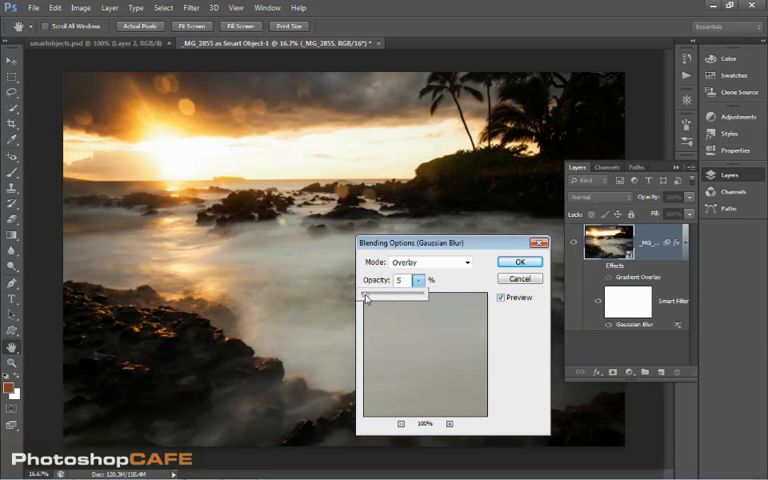
left_click_drag(368, 296, 396, 296)
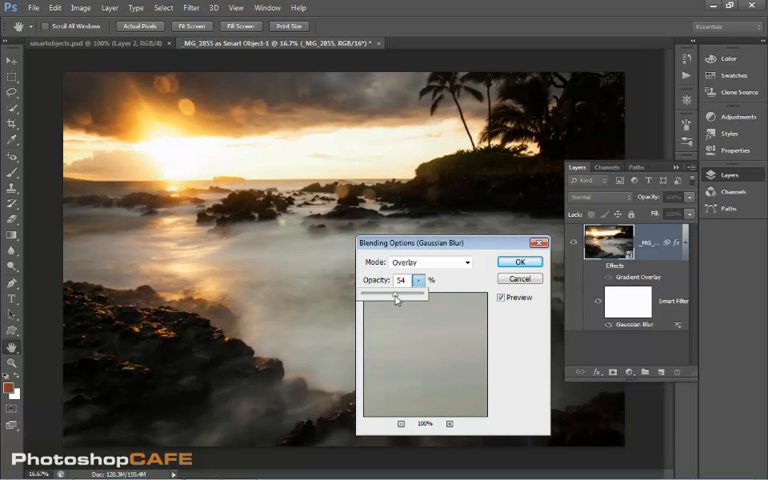
left_click(520, 260)
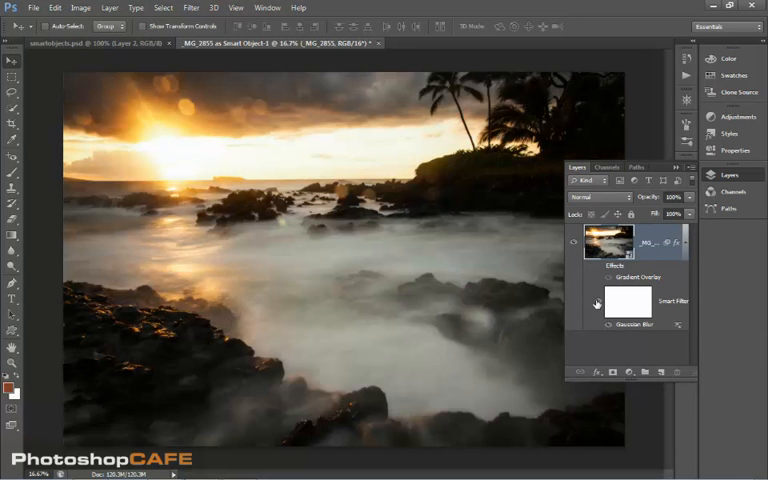
mouse_move(648, 276)
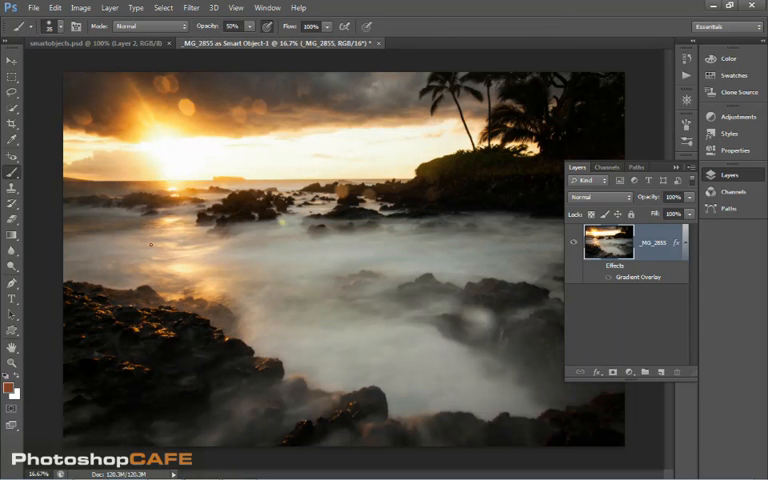
- Inspect the Color Overlay settings in Layer Style without changes, then close the seascape document
left_click_drag(130, 236, 290, 258)
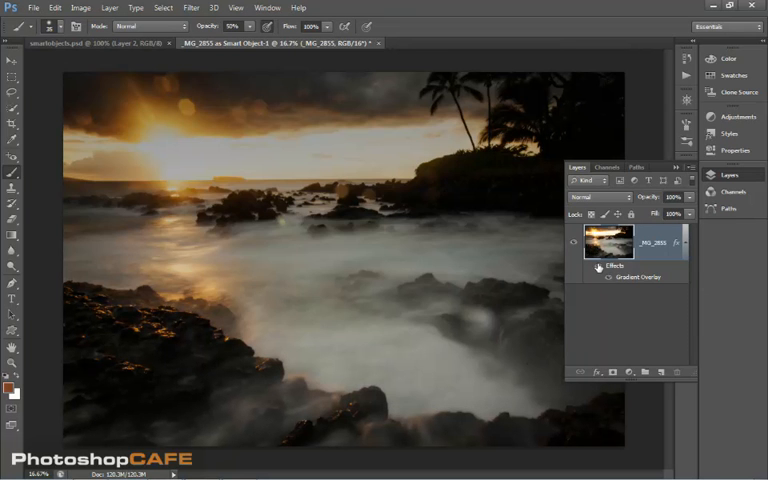
left_click(598, 268)
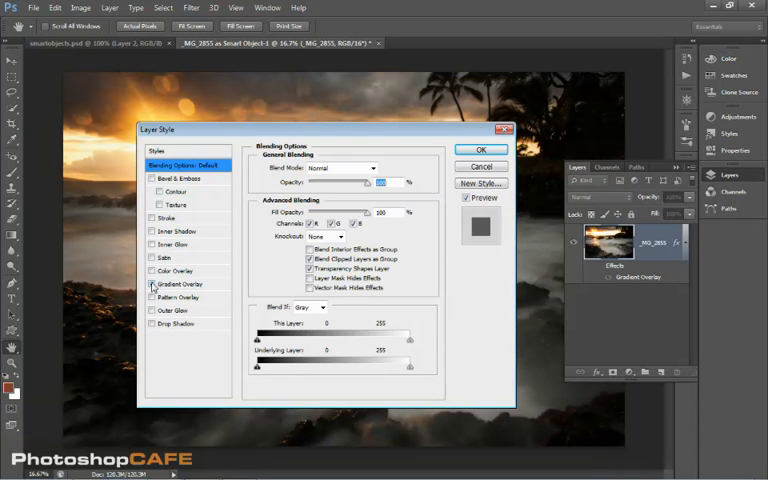
left_click(176, 272)
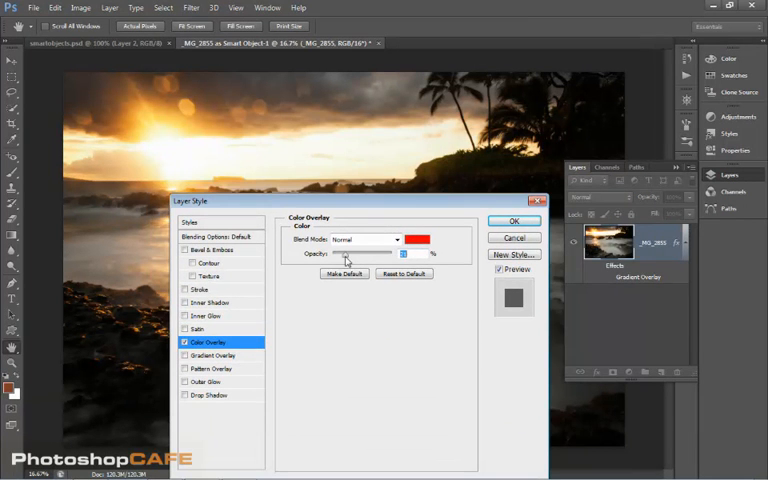
left_click(514, 220)
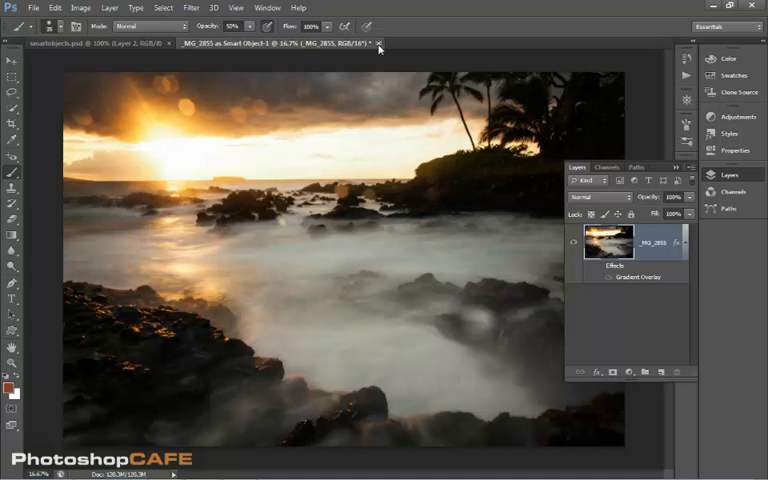
left_click(380, 44)
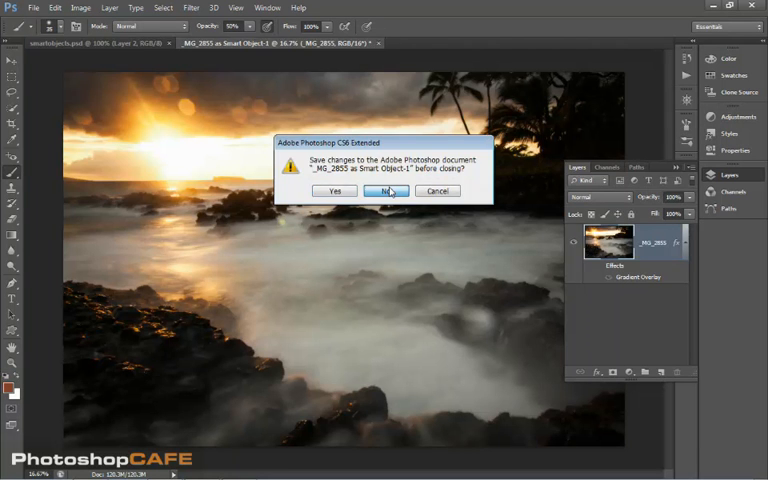
- Answer the save prompt so the seascape document closes and the city scene shows
left_click(386, 190)
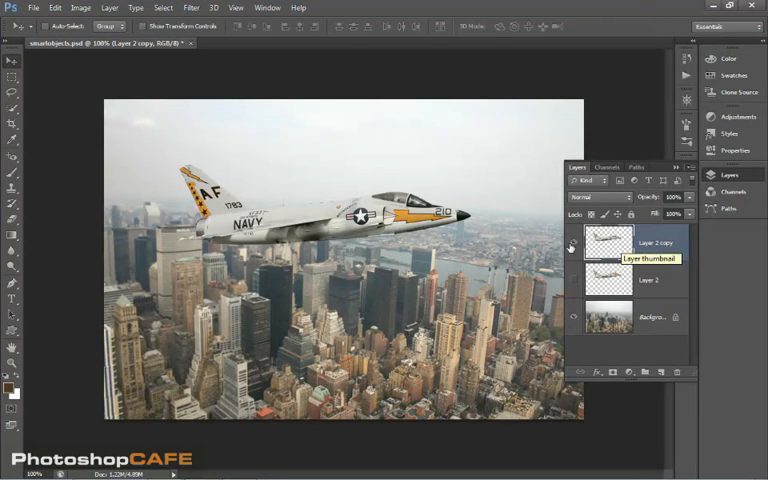
mouse_move(484, 252)
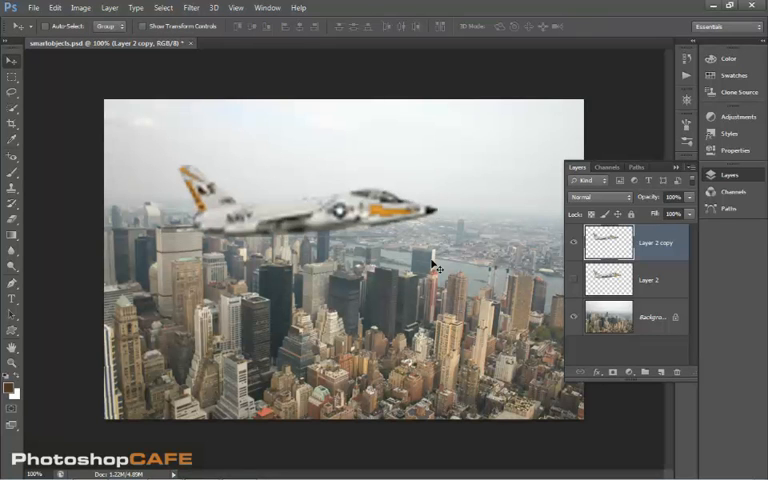
mouse_move(560, 284)
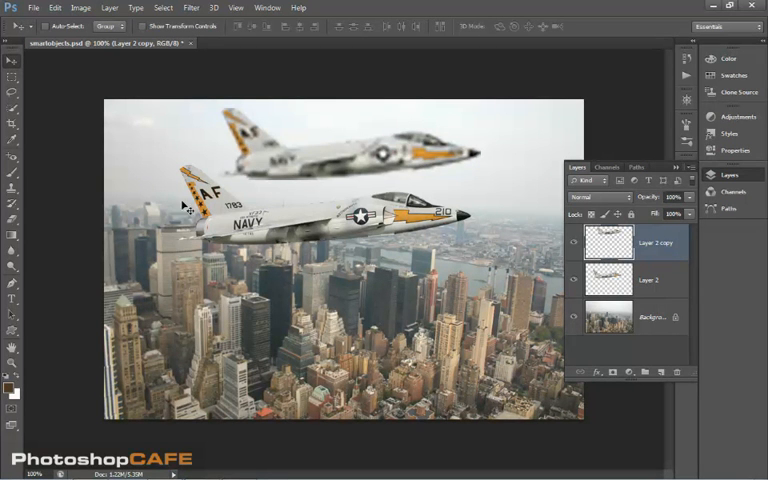
mouse_move(440, 156)
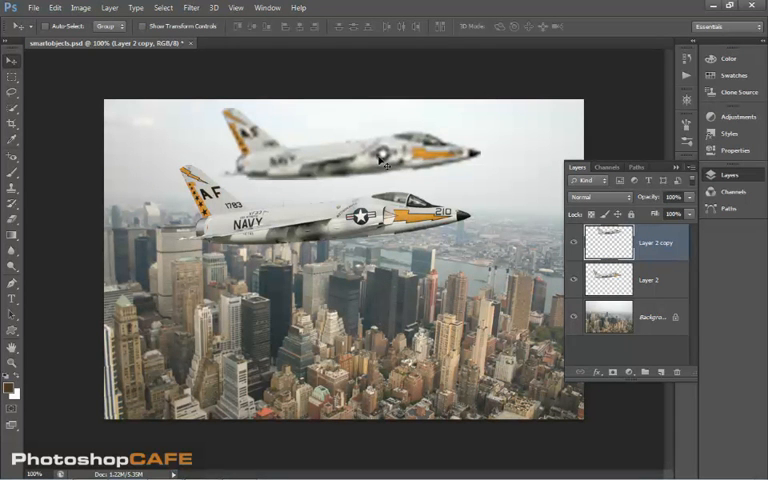
mouse_move(312, 172)
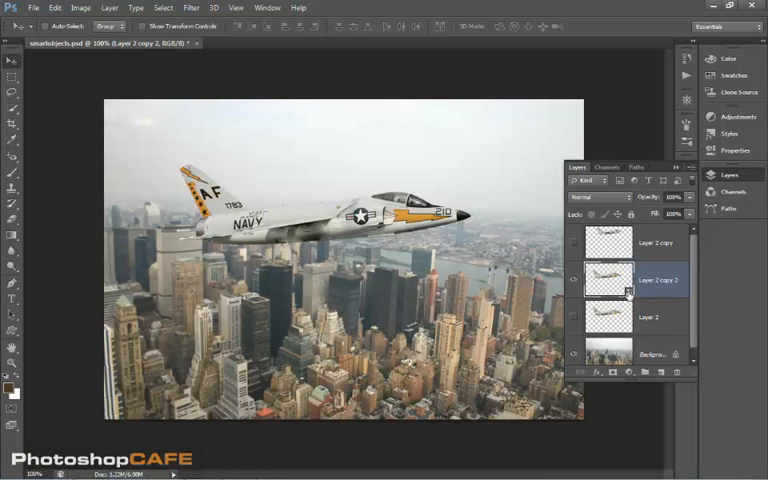
mouse_move(460, 260)
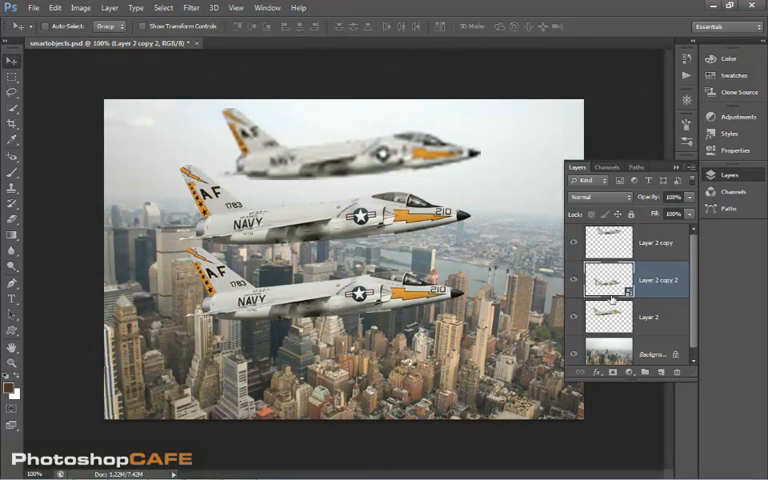
- Select a jet layer to duplicate it into a third jet flying lower over the city
left_click(656, 316)
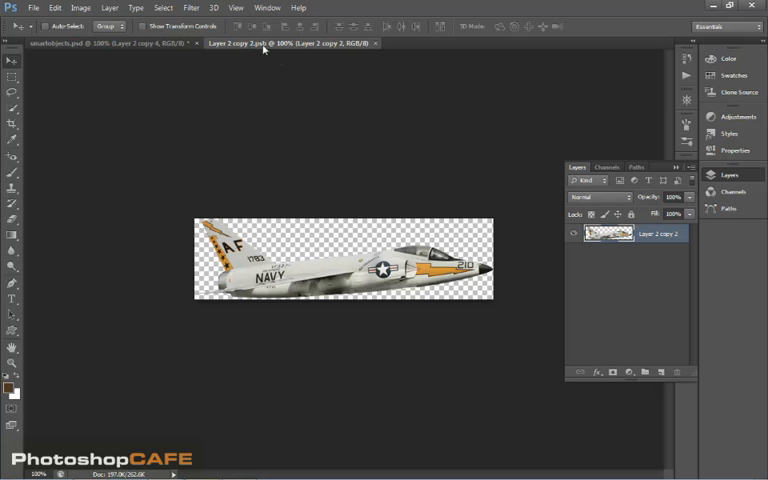
mouse_move(462, 270)
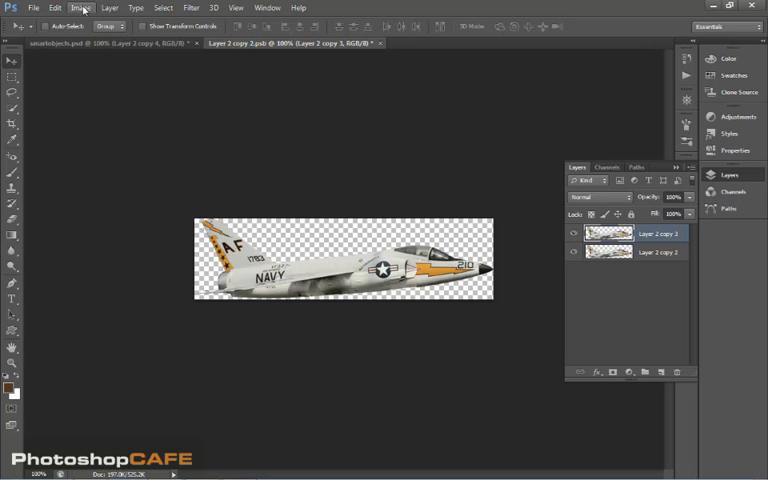
- Apply Hue/Saturation on Yellows with Hue -150, turning the jet's markings blue
left_click(82, 8)
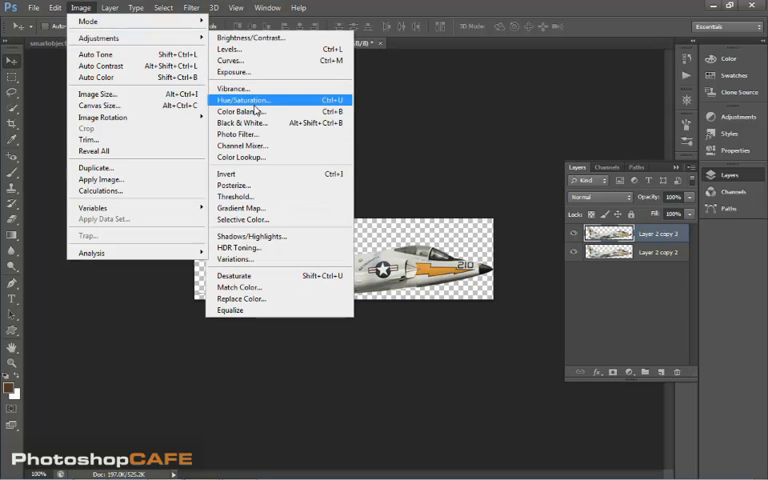
left_click(244, 100)
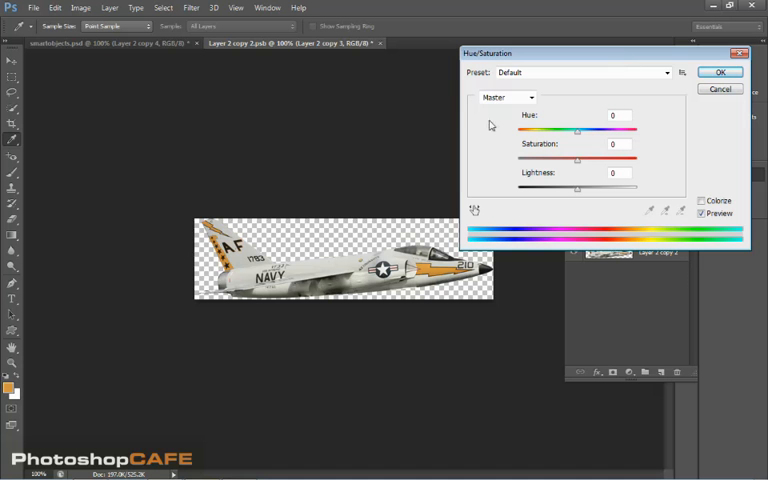
left_click(504, 96)
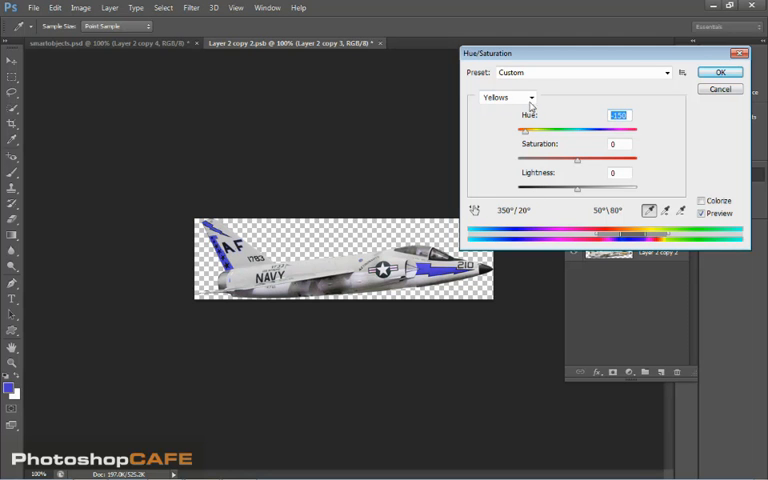
left_click(500, 96)
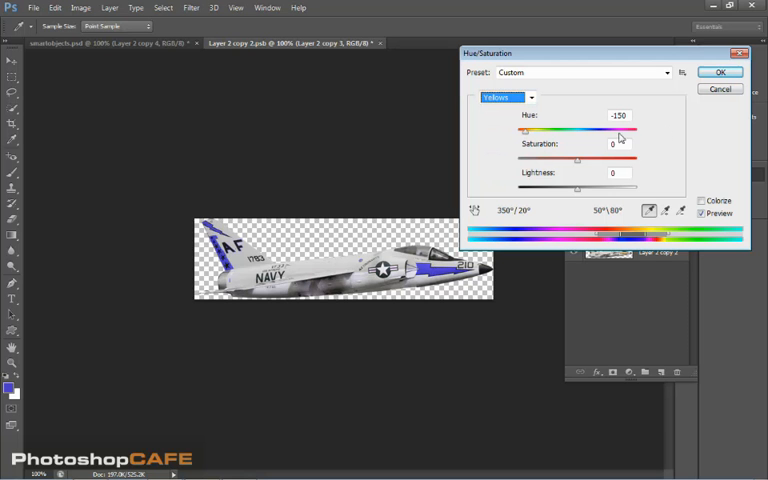
left_click(720, 72)
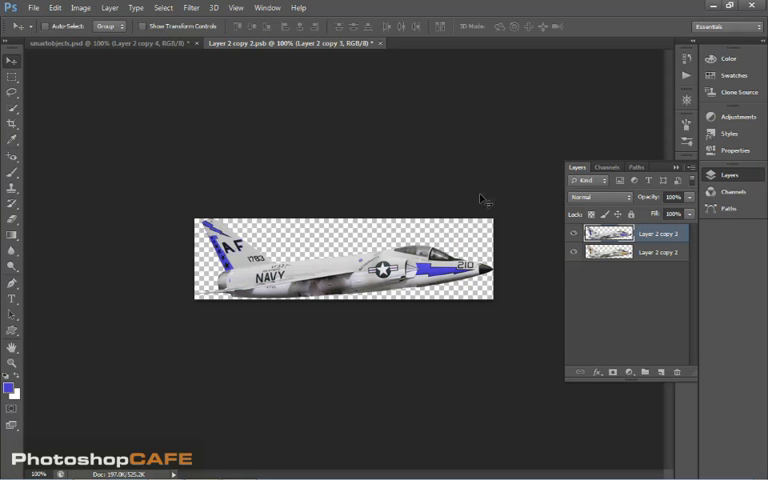
- Return to the city file and close the jet .psb without saving, restoring yellow markings
left_click(372, 44)
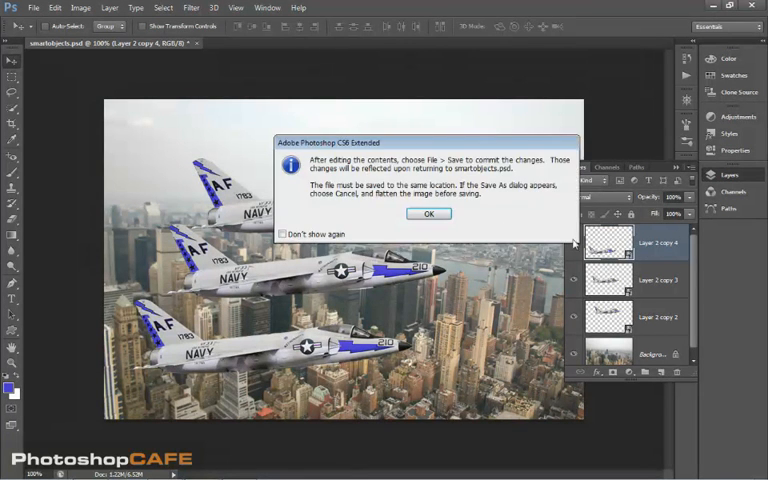
left_click(428, 212)
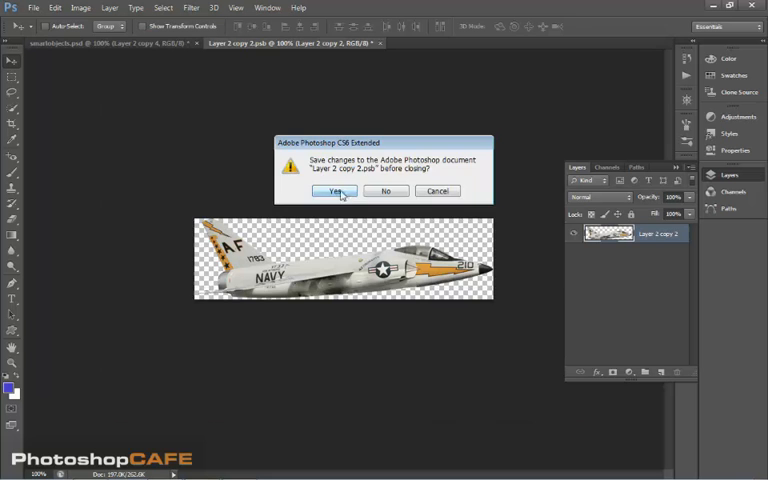
left_click(332, 192)
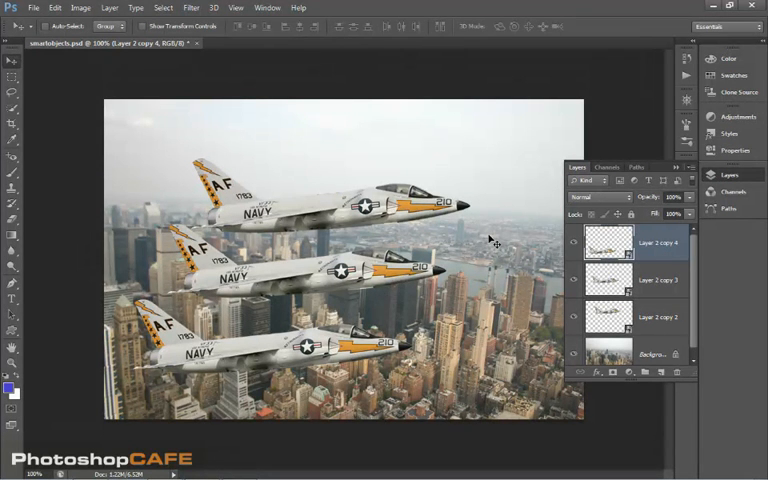
mouse_move(540, 336)
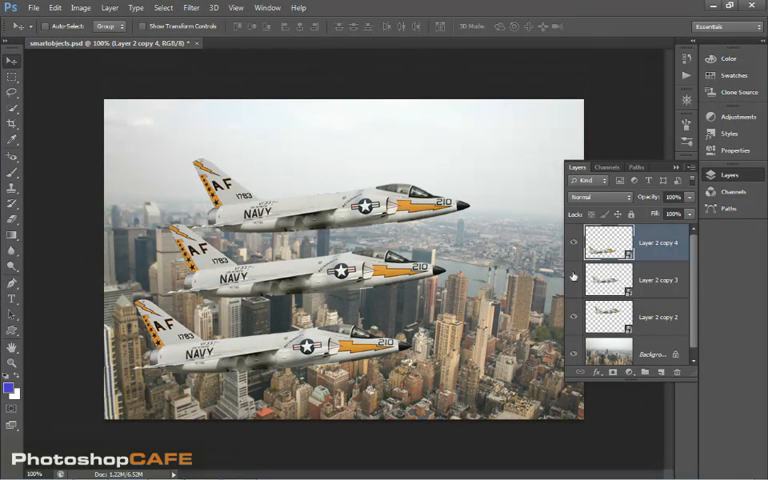
- Add a Motion Blur smart filter with default angle and distance to the middle jet
left_click(656, 280)
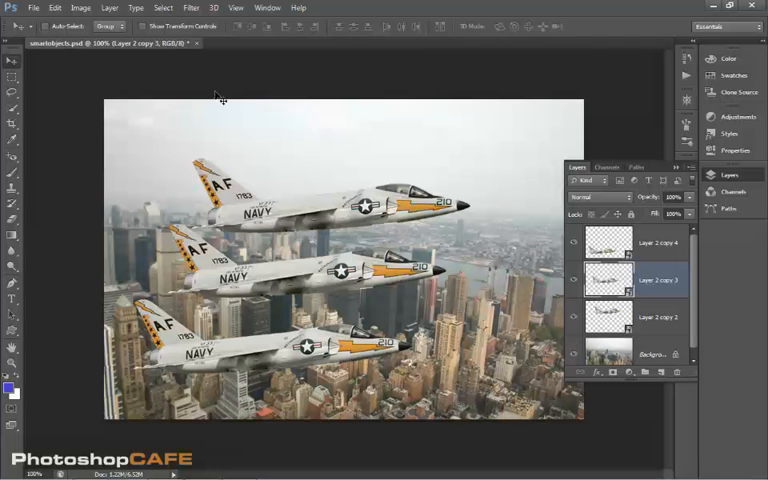
left_click(190, 8)
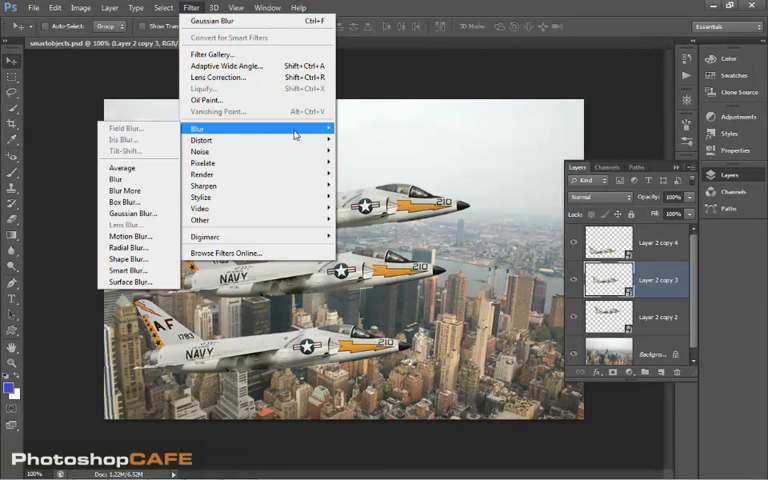
mouse_move(124, 236)
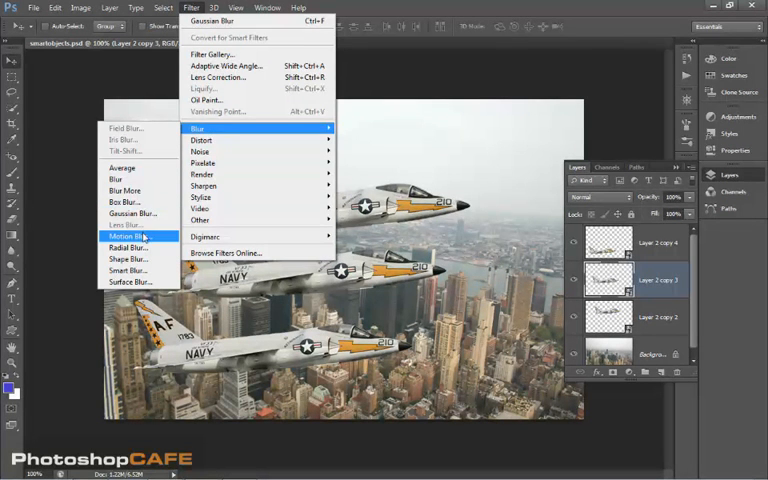
left_click(126, 236)
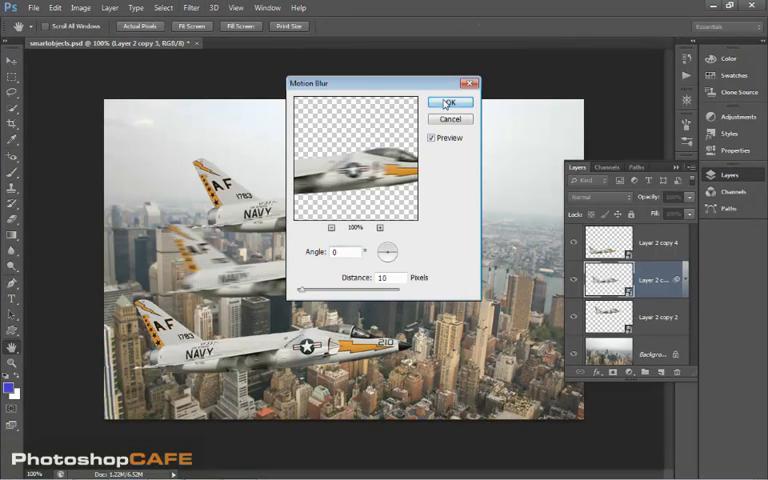
left_click(452, 104)
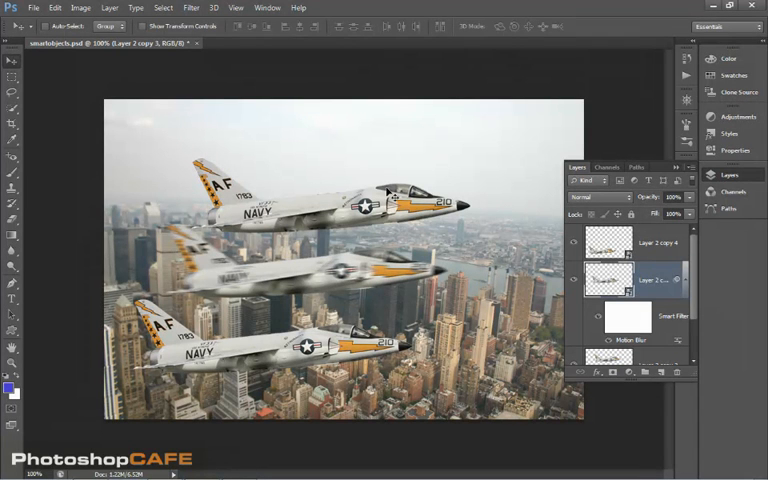